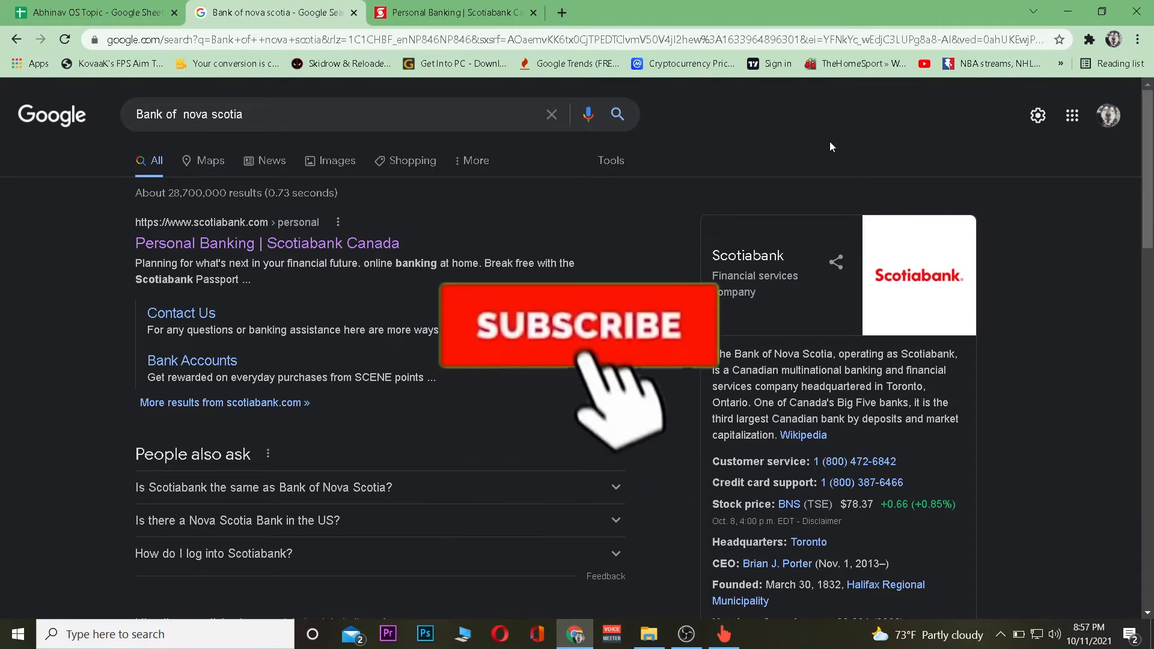
Open the 'Personal Banking | Scotiabank Canada' result and go to the Sign In page.
{"action": "left_click", "coordinate": [577, 325]}
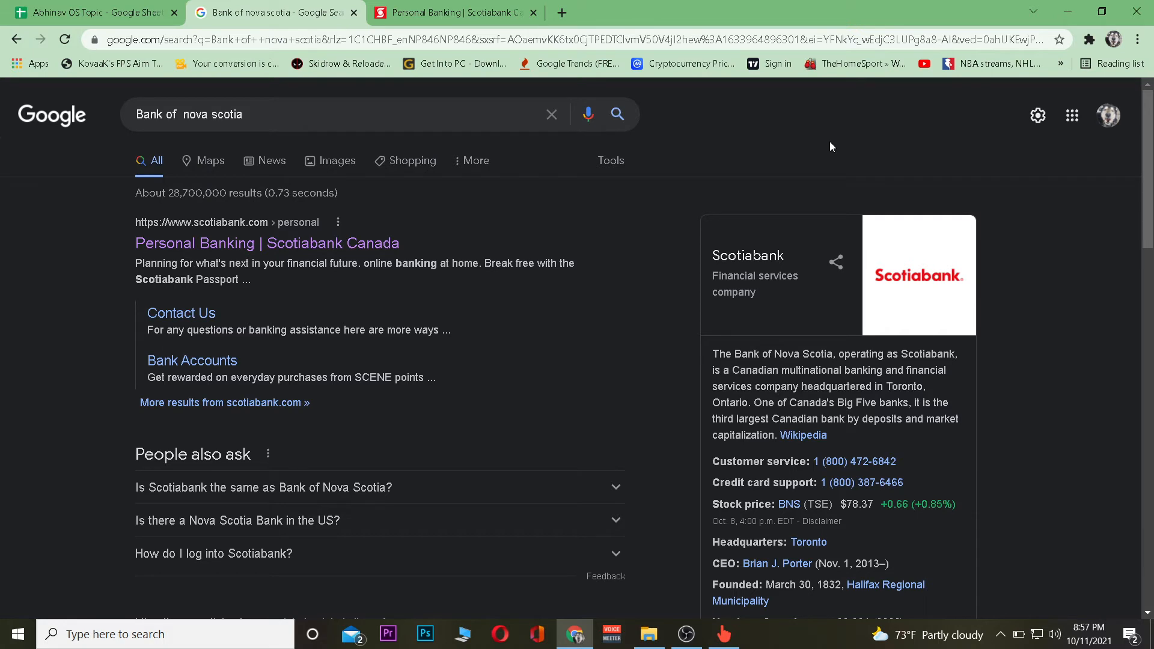
{"action": "mouse_move", "coordinate": [767, 186]}
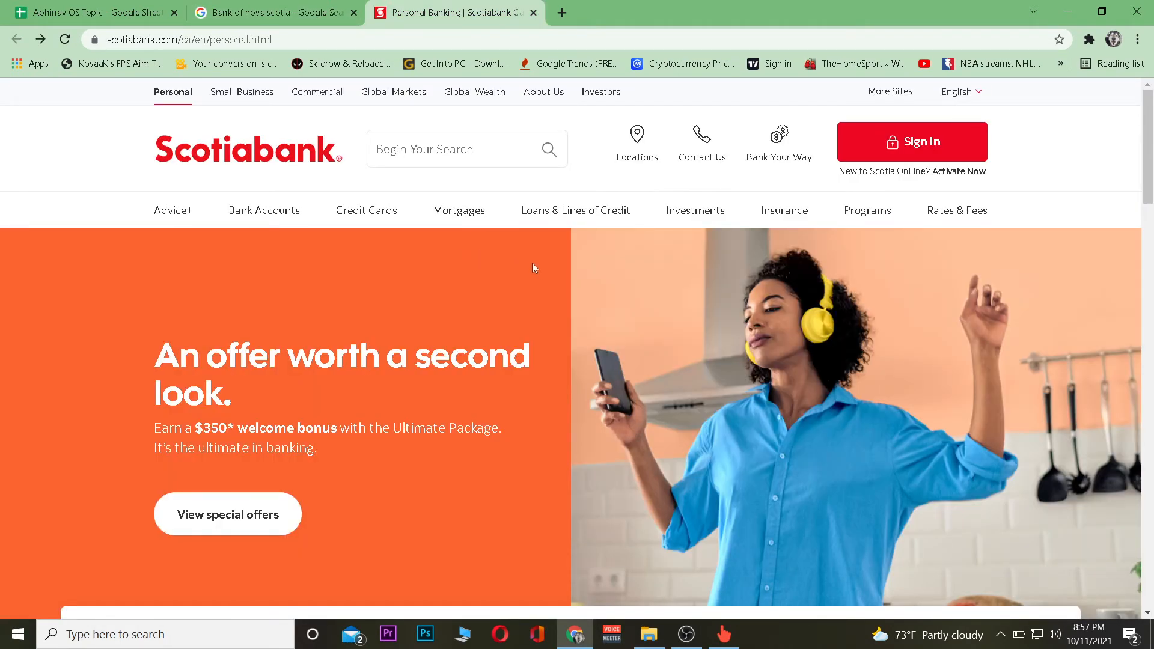
{"action": "left_click", "coordinate": [911, 141]}
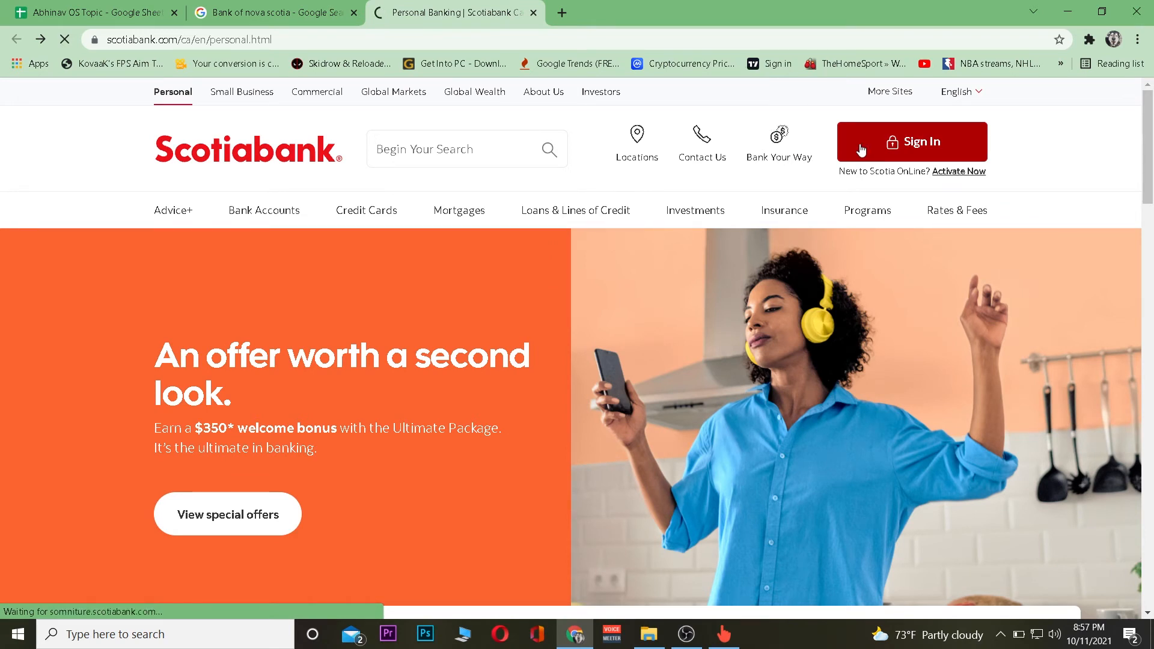
{"action": "left_click", "coordinate": [911, 141]}
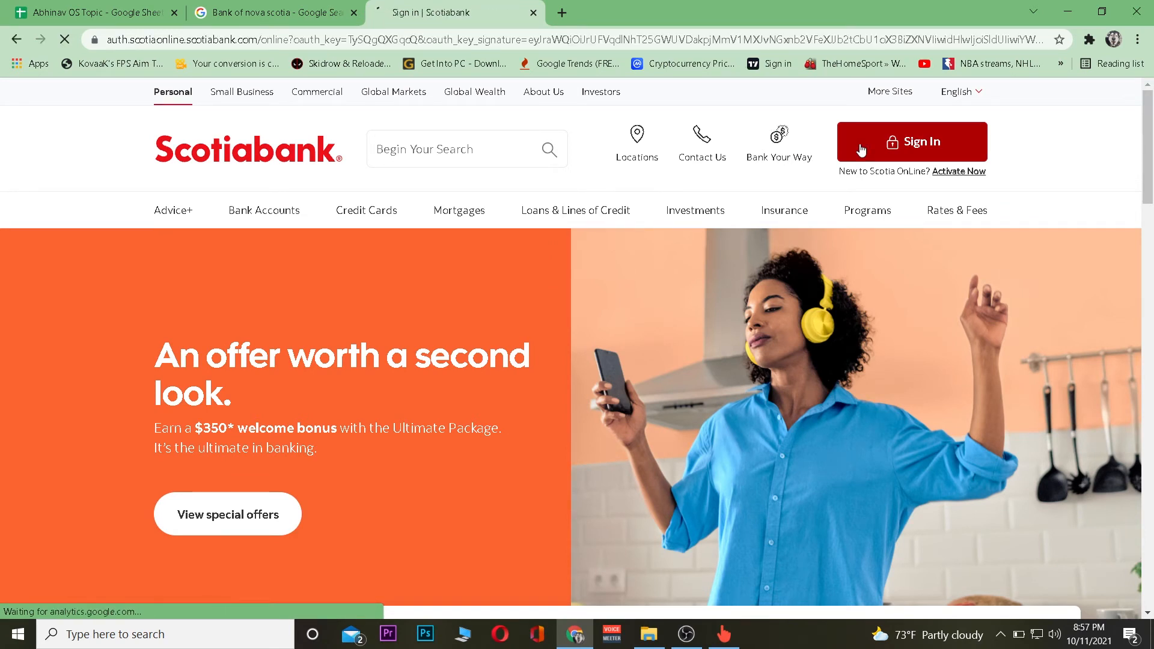
{"action": "left_click", "coordinate": [912, 141]}
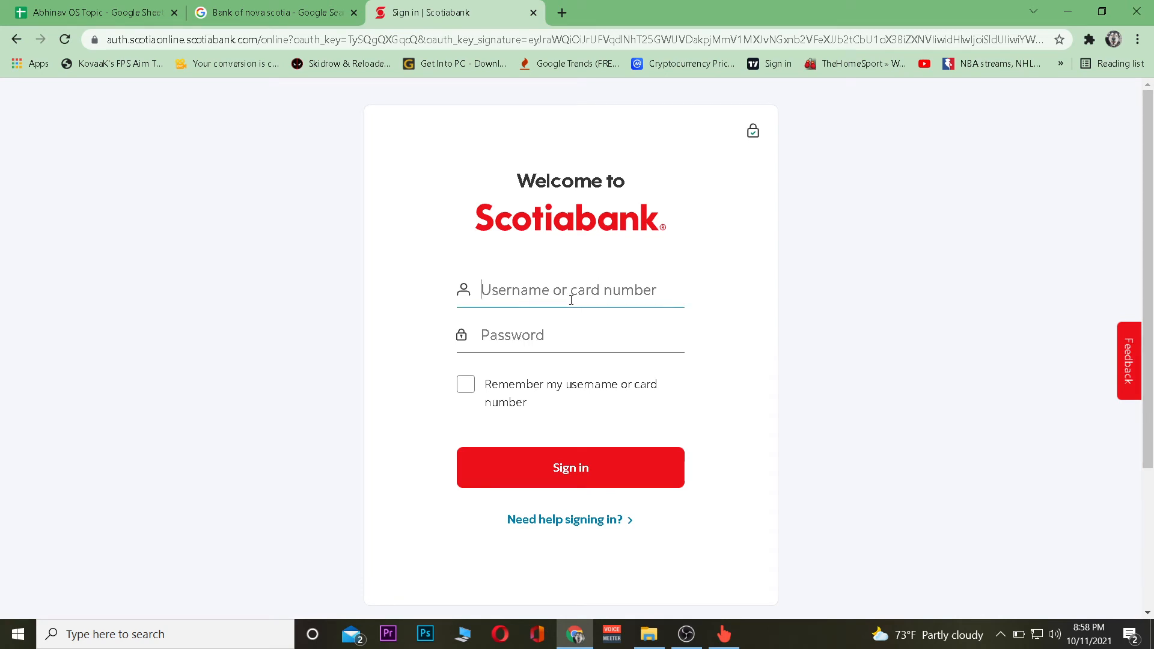
{"action": "type", "text": "kevi"}
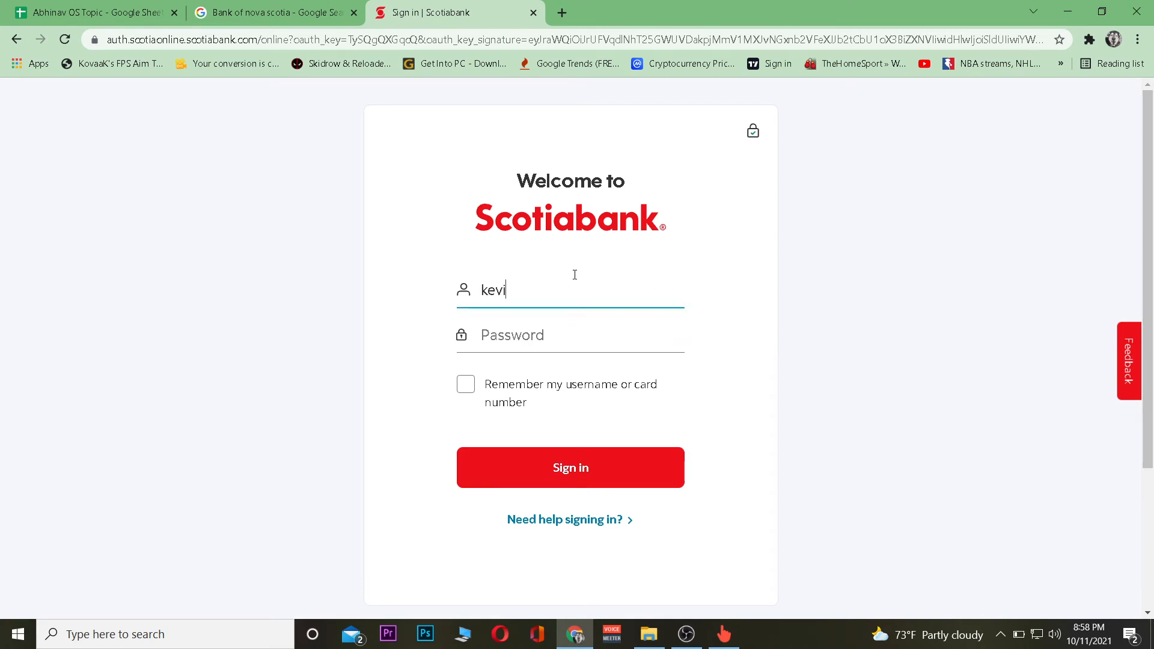
{"action": "type", "text": "n"}
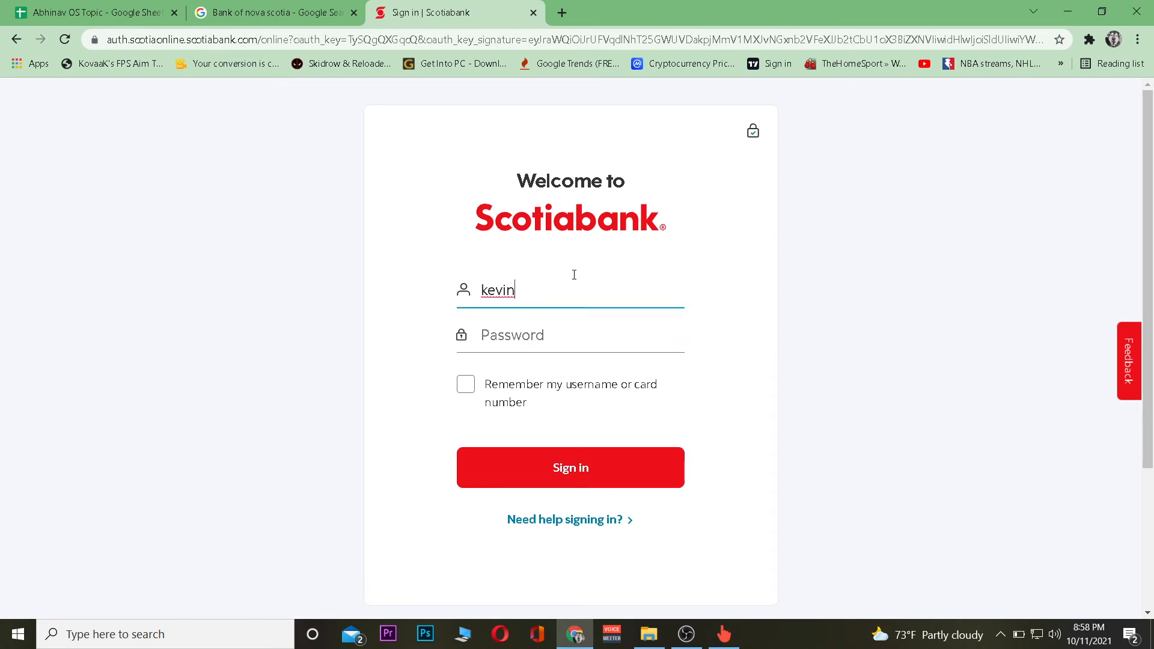
{"action": "left_click", "coordinate": [570, 334]}
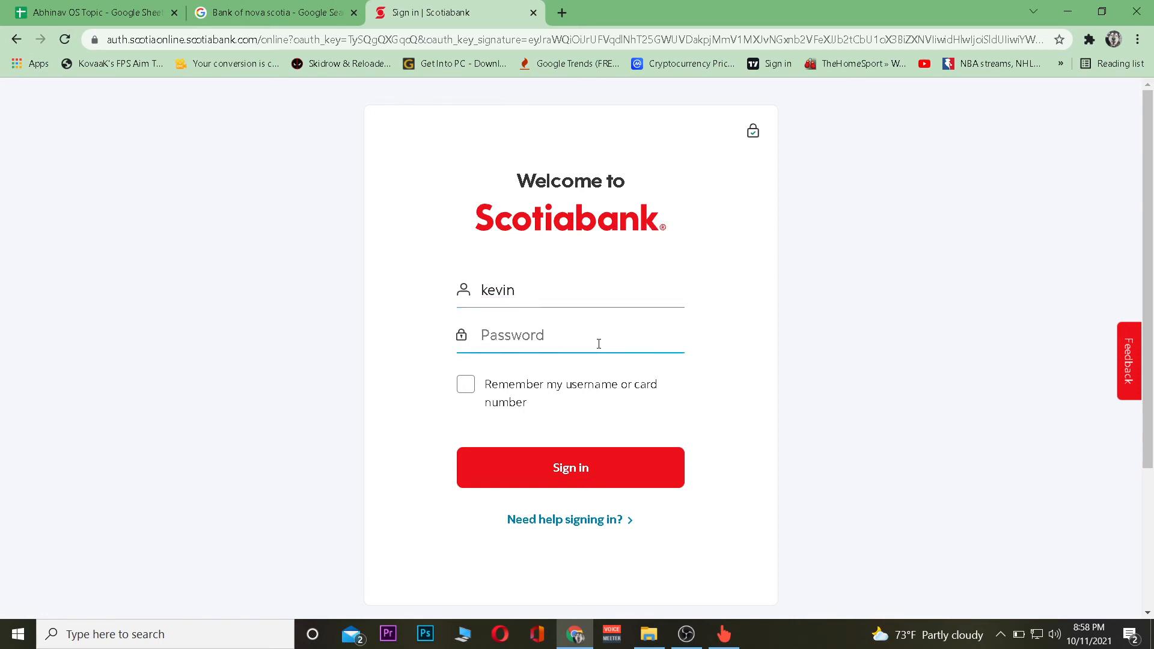
{"action": "type", "text": "password"}
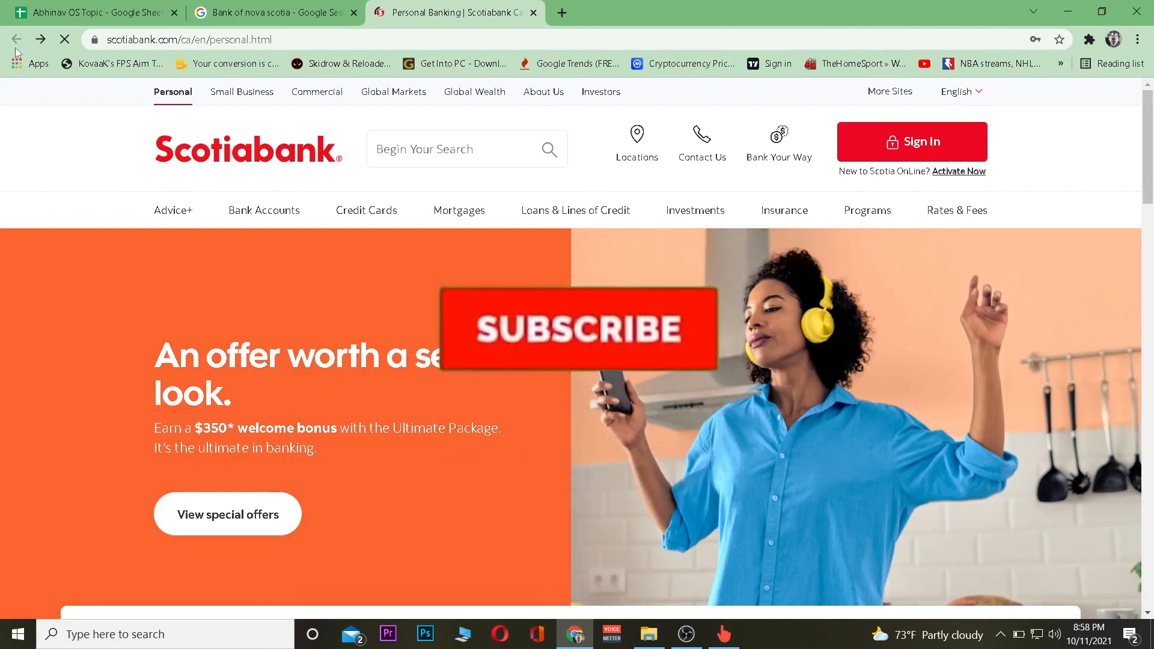
{"action": "left_click", "coordinate": [577, 328]}
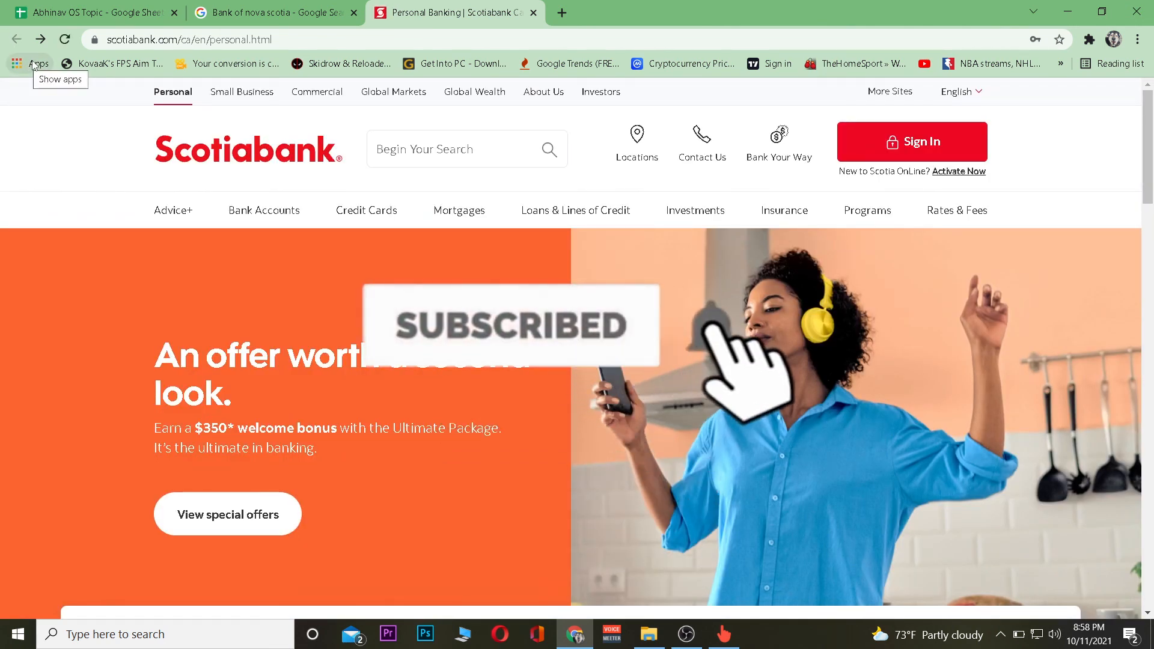
{"action": "mouse_move", "coordinate": [114, 63]}
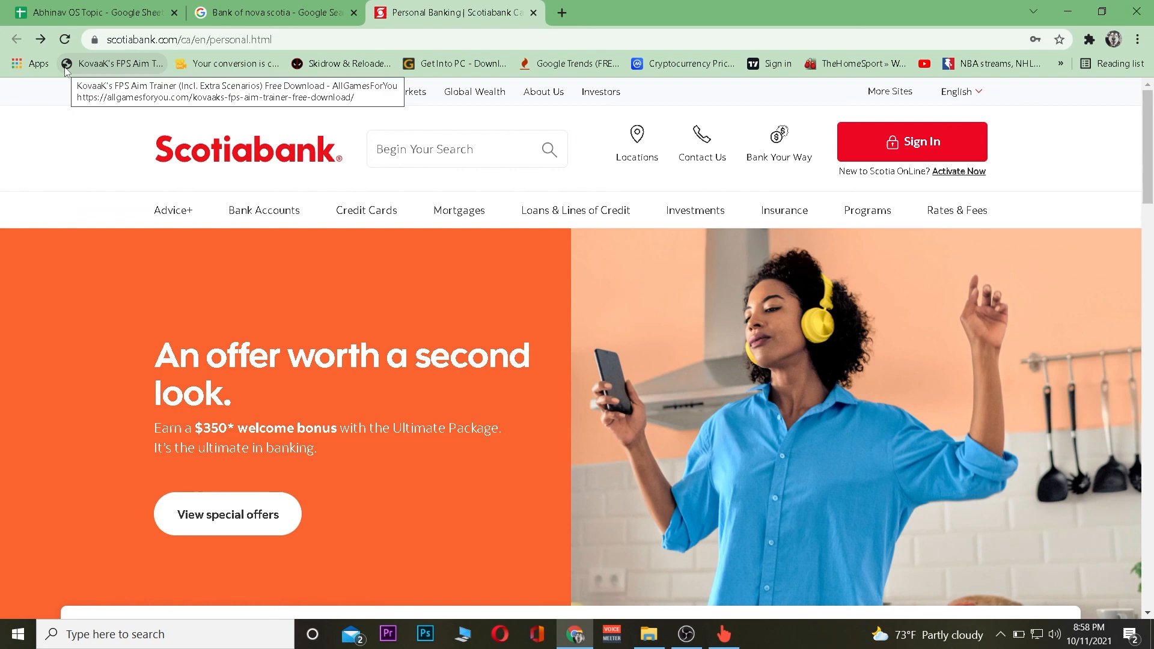
{"action": "mouse_move", "coordinate": [715, 566]}
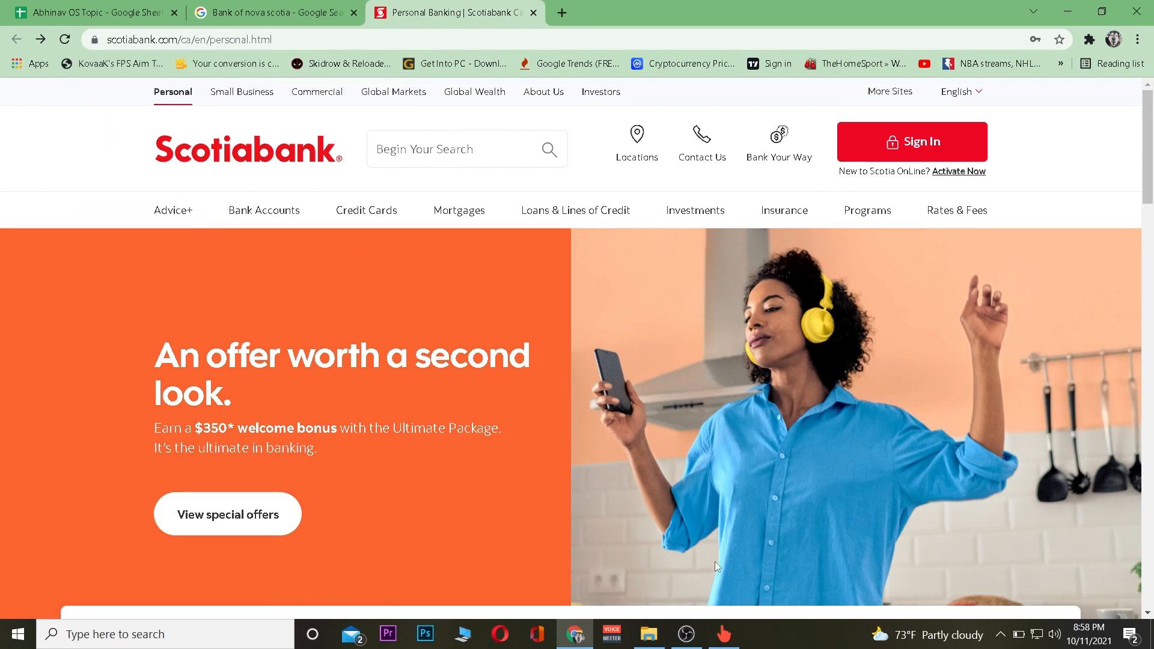